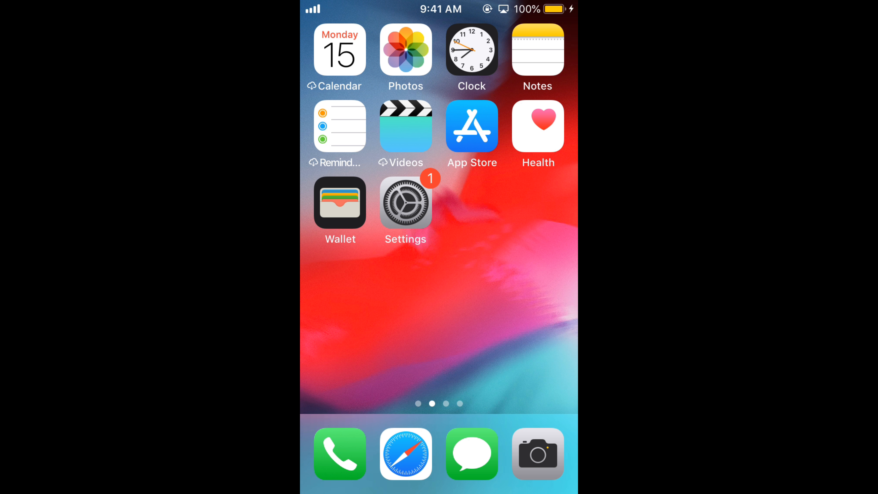
# - Launch the App Store from the home screen to reach its Search page
pyautogui.click(471, 126)
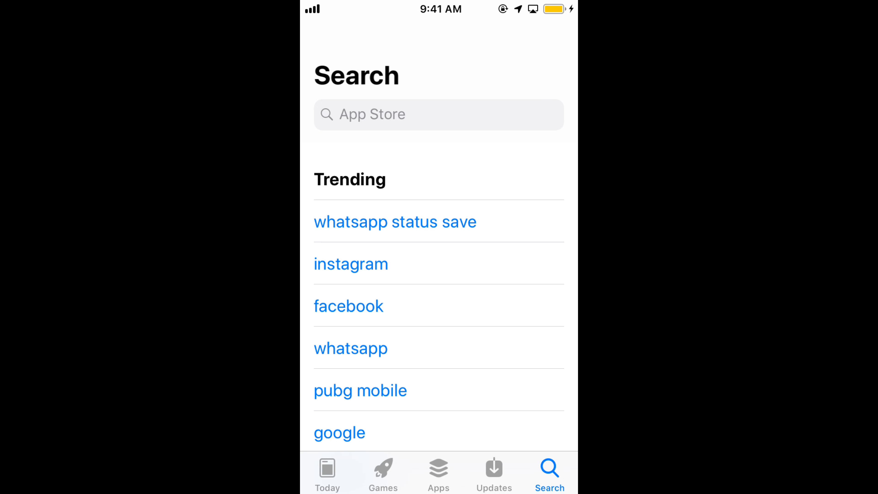
# - Search the App Store for 'Ins' and choose the instagram suggestion
pyautogui.click(438, 114)
pyautogui.write('Ins')
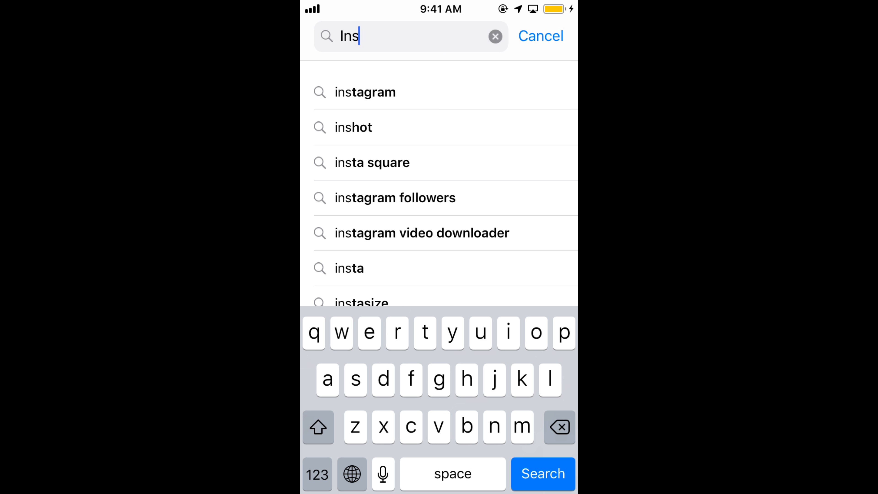
pyautogui.click(355, 92)
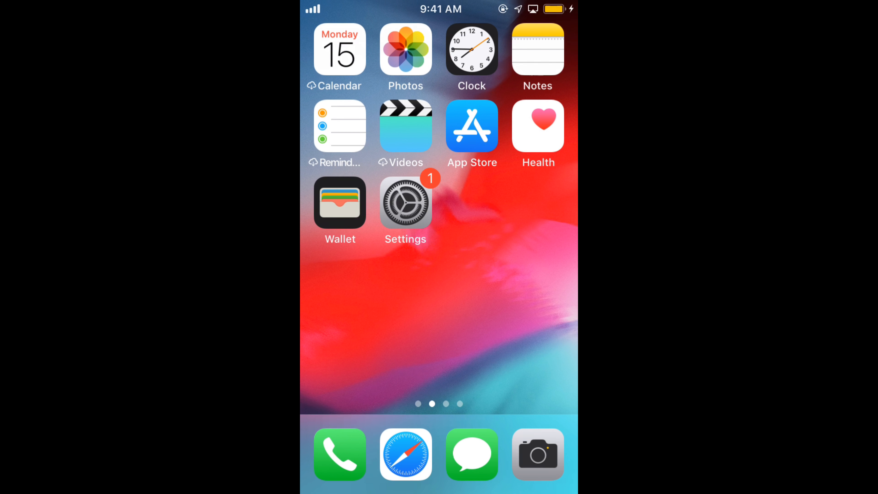
pyautogui.click(404, 202)
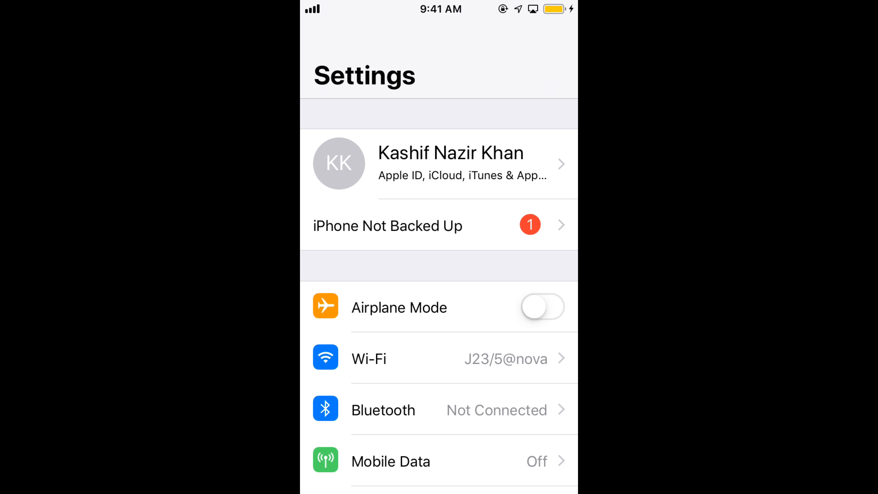
pyautogui.click(369, 359)
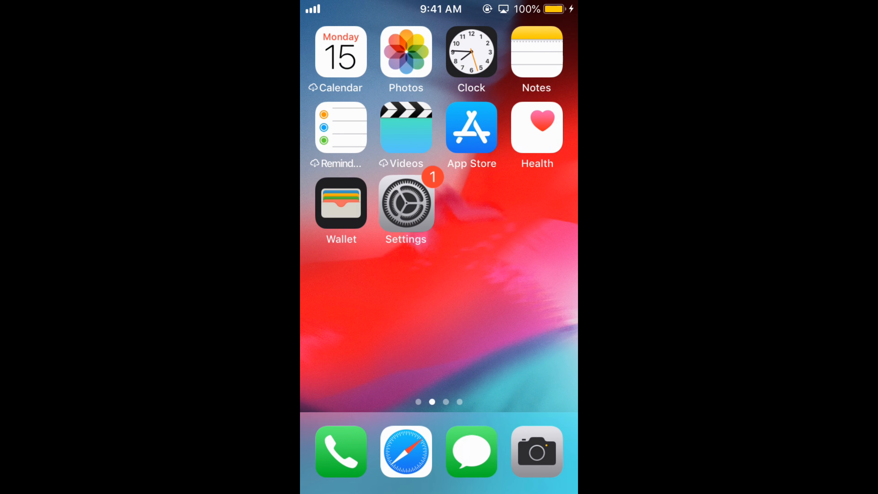
# - Swipe to the last home-screen page with Instagram and cancel the power-off slider
pyautogui.hscroll(-3)
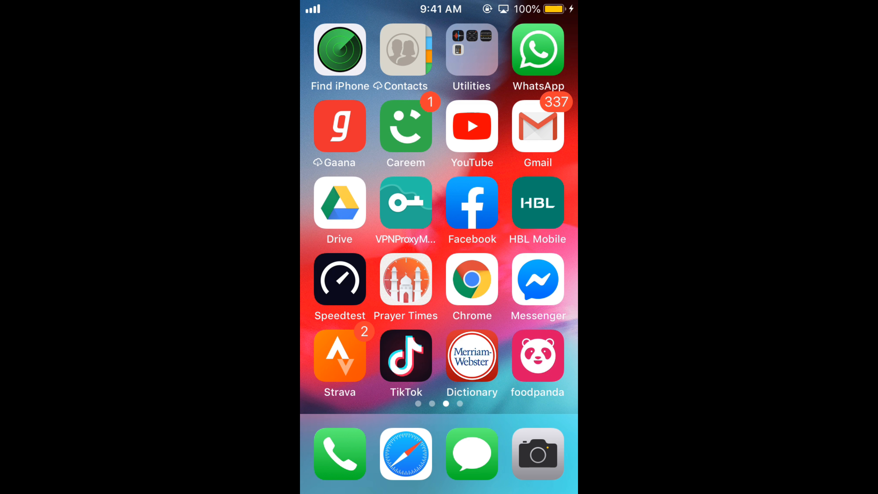
pyautogui.hscroll(-3)
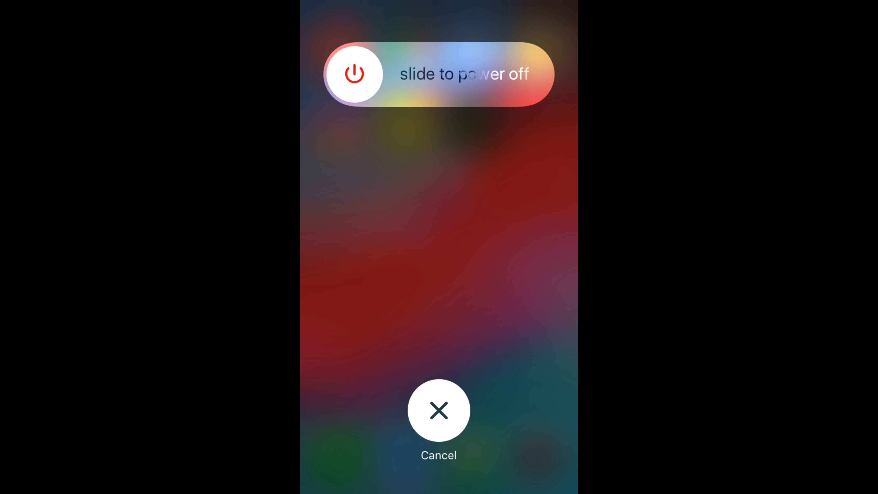
pyautogui.click(439, 410)
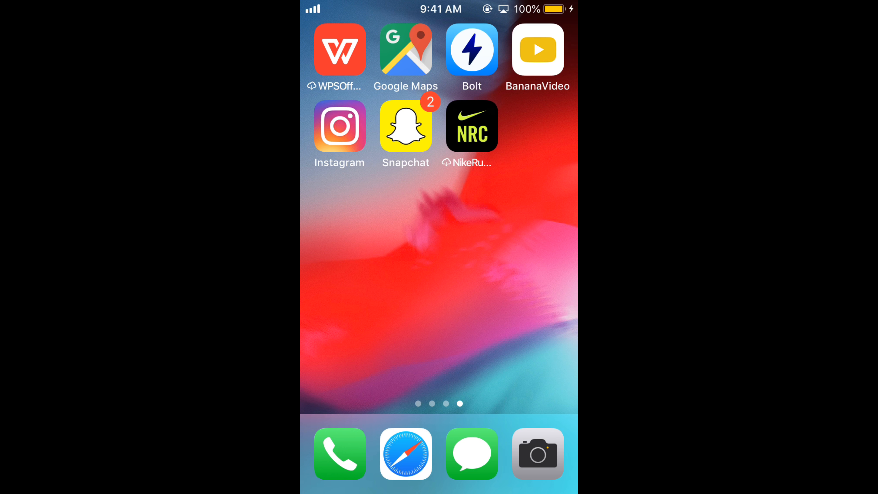